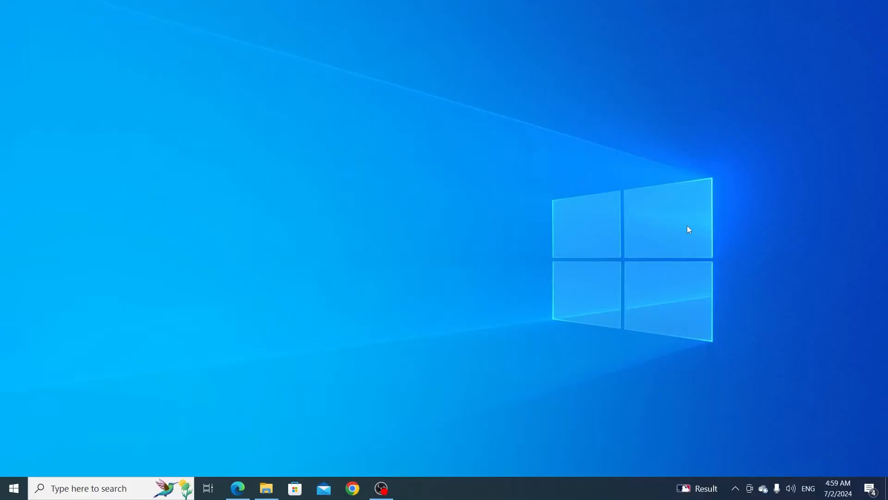
Launch Windows Settings from the Start menu
click(12, 488)
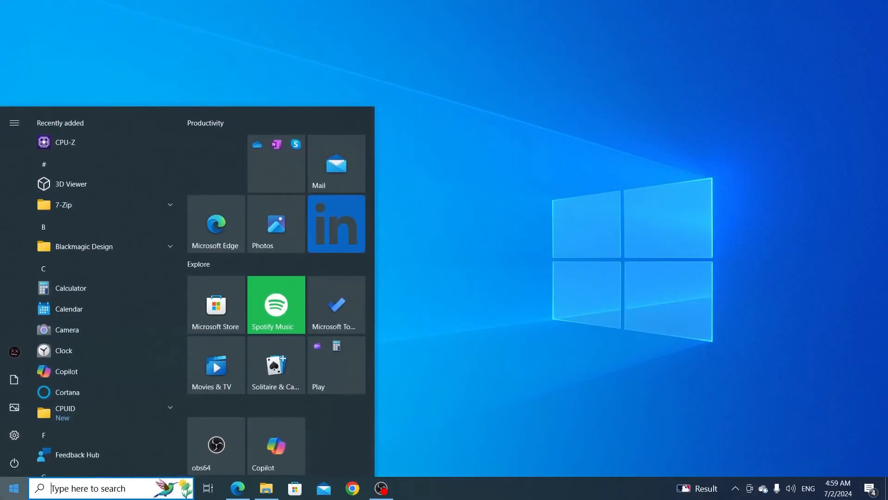
click(14, 434)
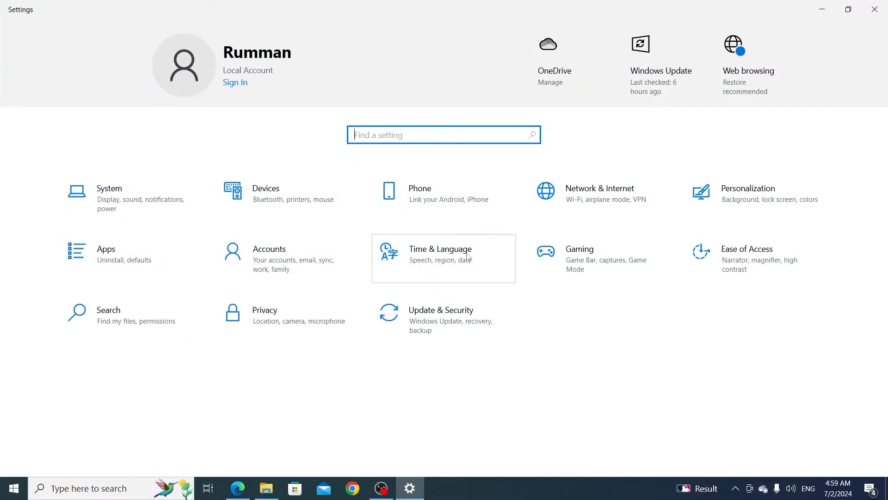
Go to Time & Language and show the Language settings page
click(444, 254)
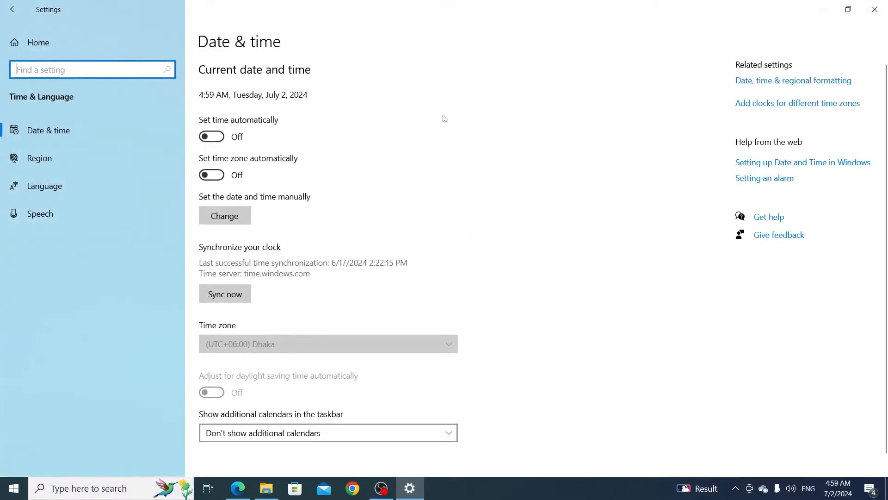
click(45, 185)
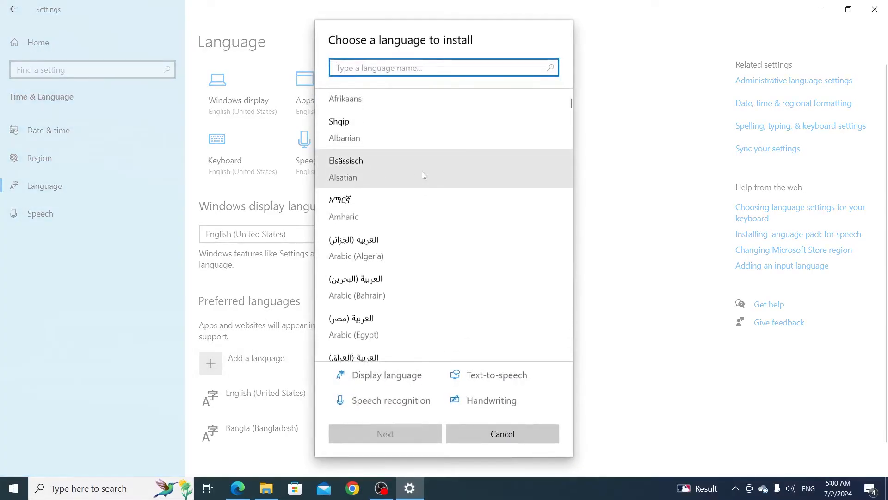
Search 'arabic', choose Arabic (Jordan) and continue installing it
text(arabic)
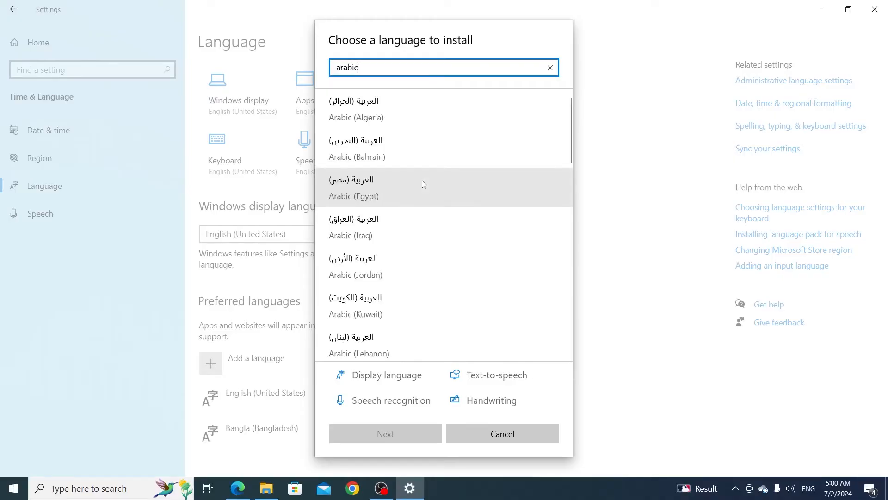
mouse_move(422, 148)
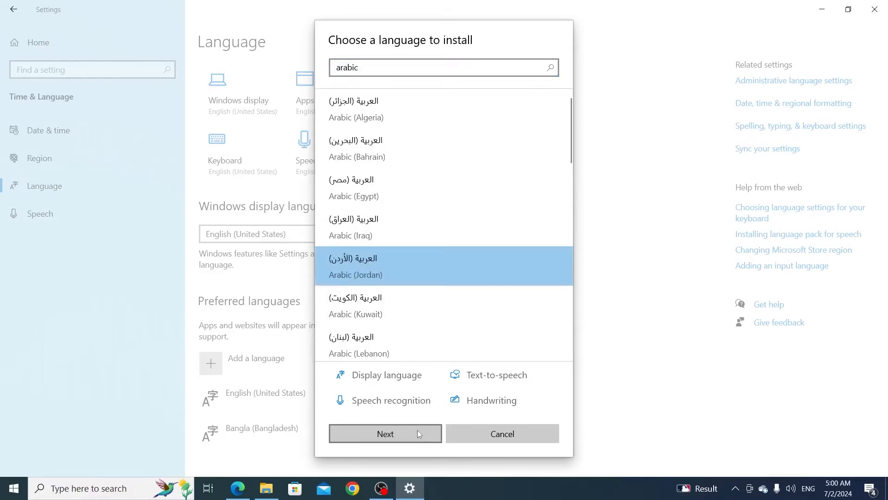
click(385, 433)
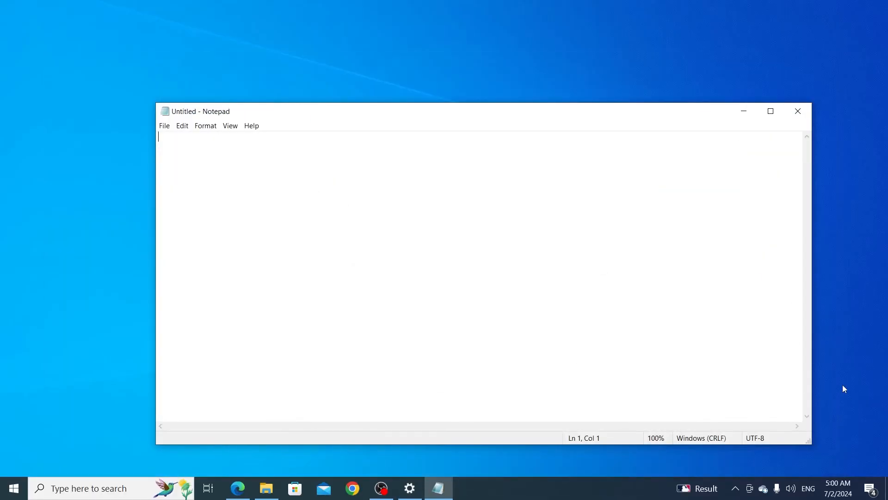
mouse_move(817, 471)
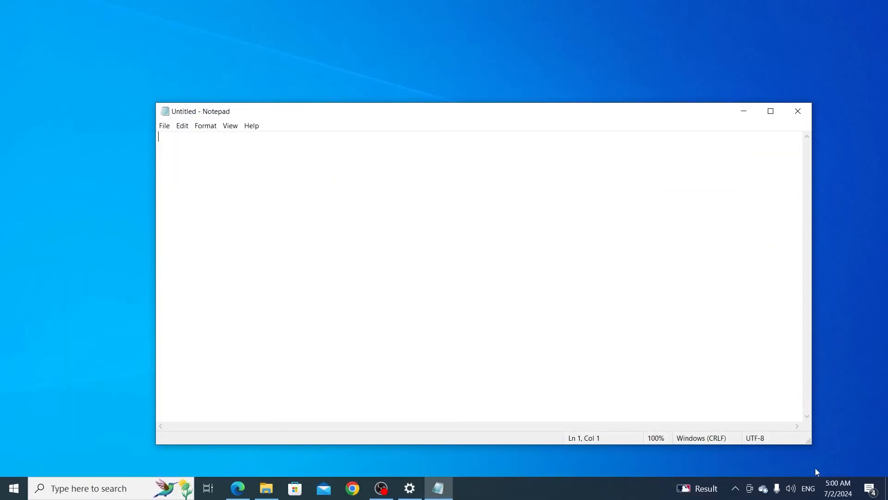
Make Arabic (Jordan) Arabic (101) the active input language from the tray
click(809, 487)
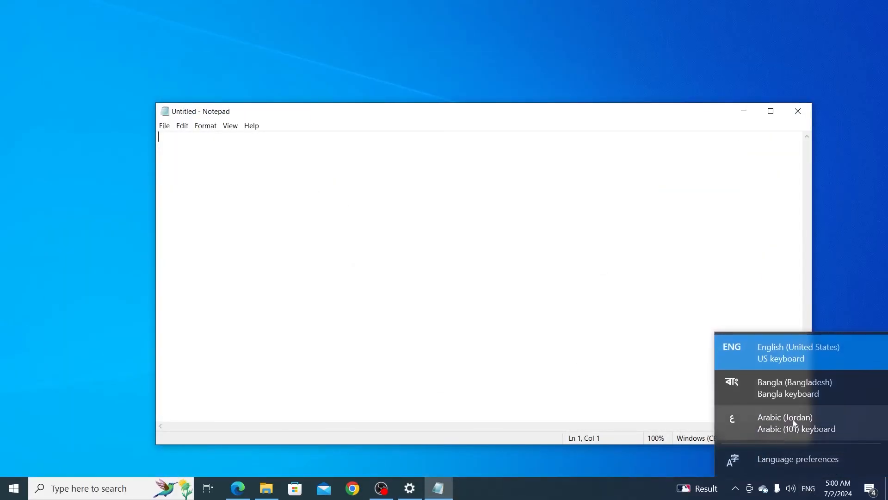
mouse_move(793, 422)
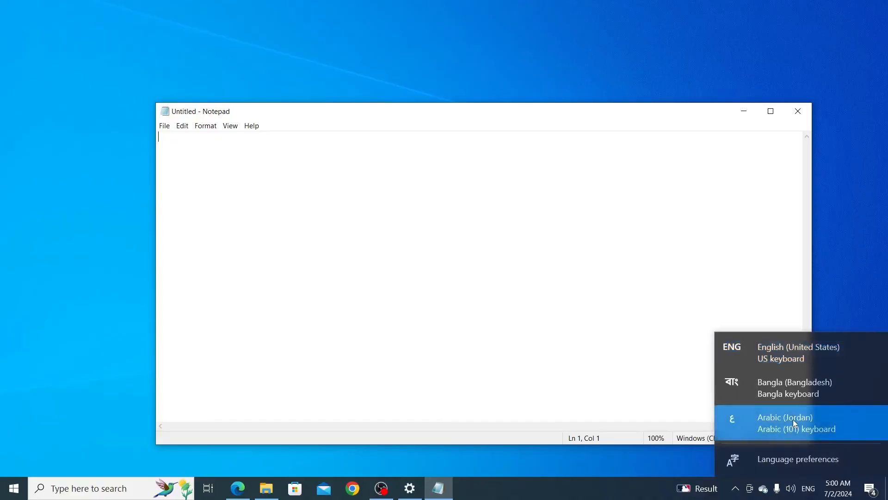
click(786, 422)
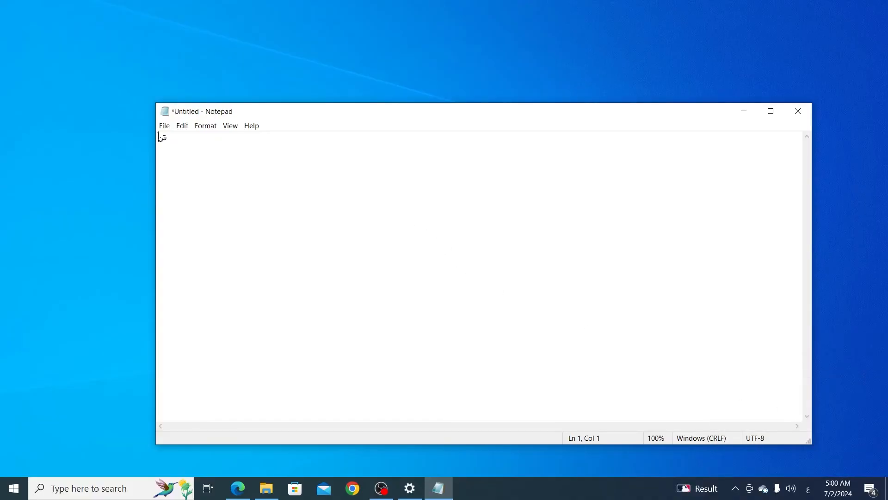